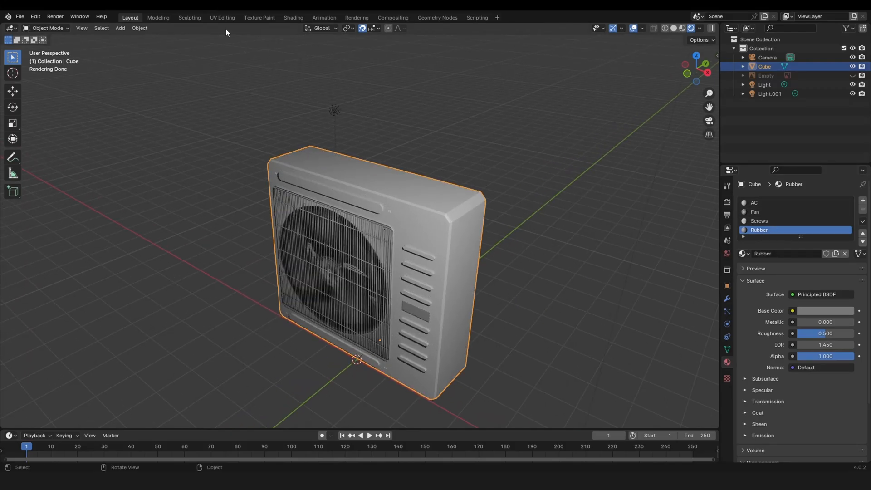
# In the UV Editing workspace, add a second UV map named newUV to the AC mesh
pyautogui.click(222, 17)
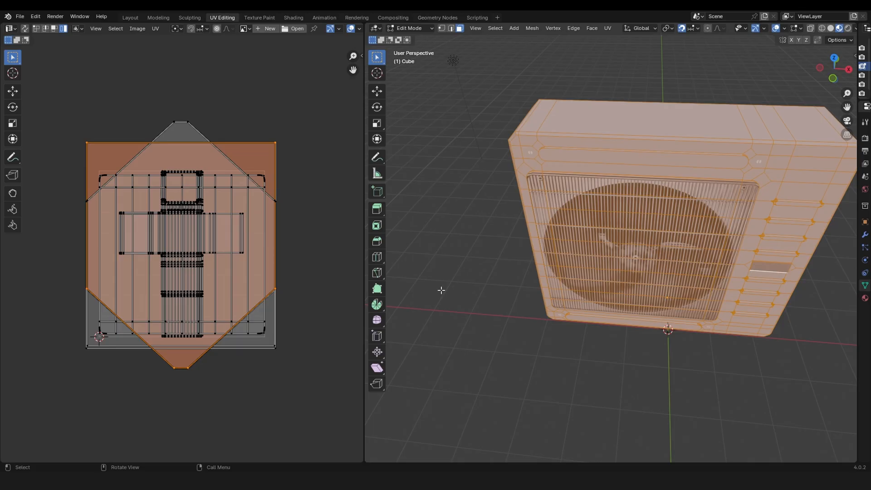
pyautogui.moveTo(465, 325)
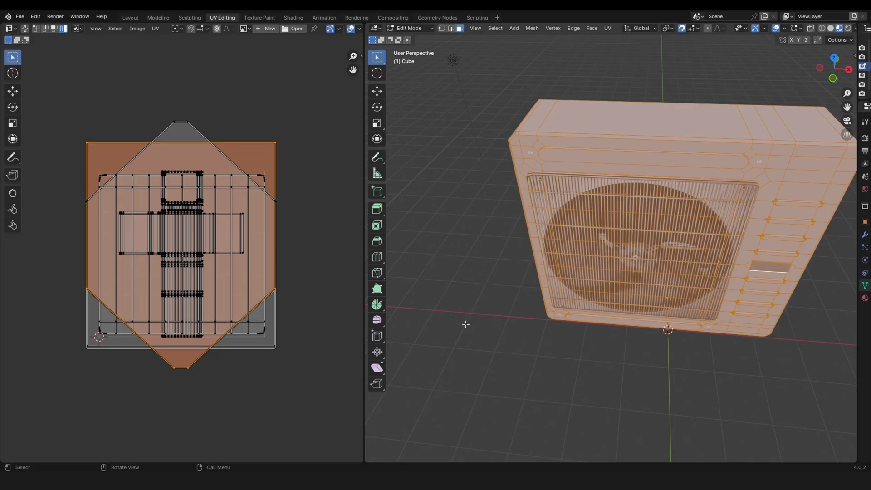
pyautogui.moveTo(130, 41)
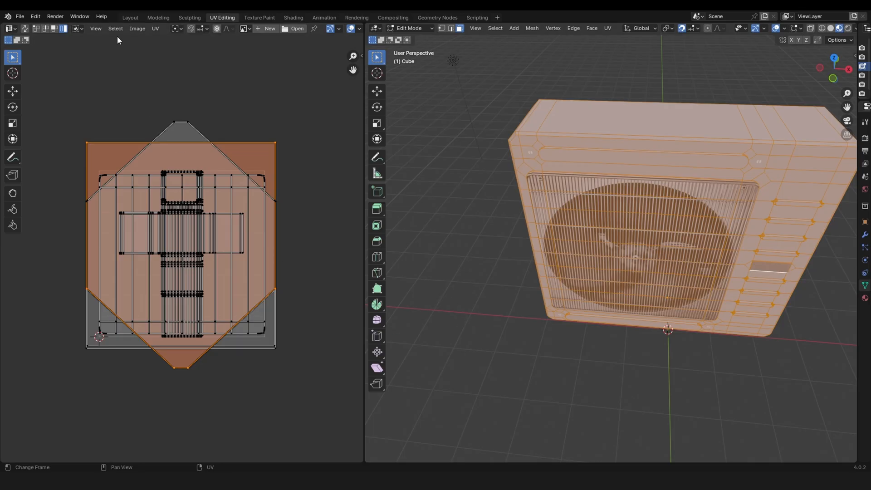
pyautogui.click(129, 17)
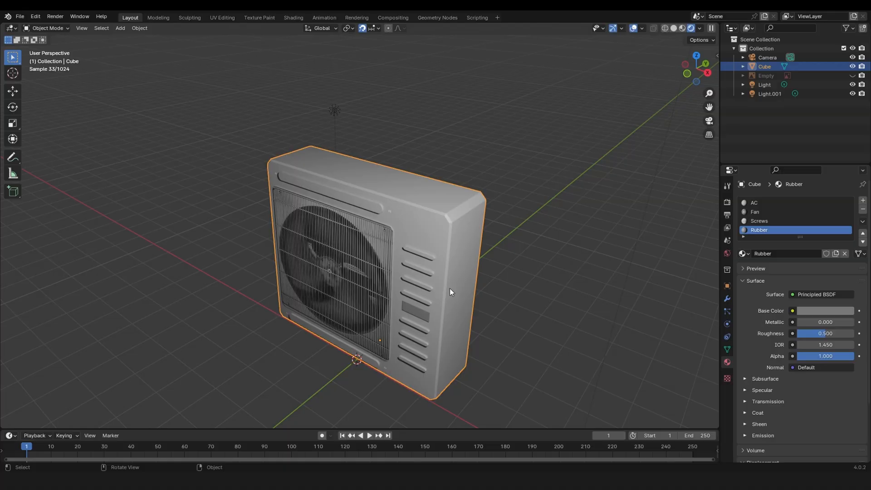
pyautogui.click(222, 17)
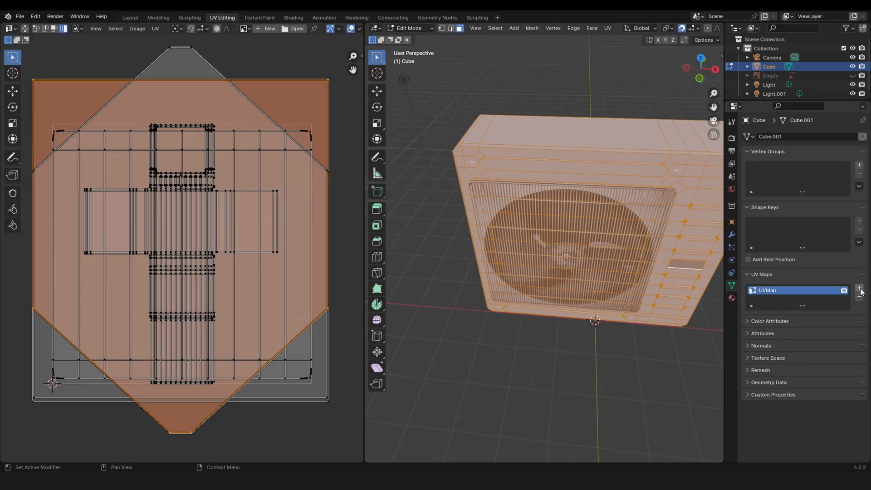
pyautogui.click(859, 287)
pyautogui.write('newUV')
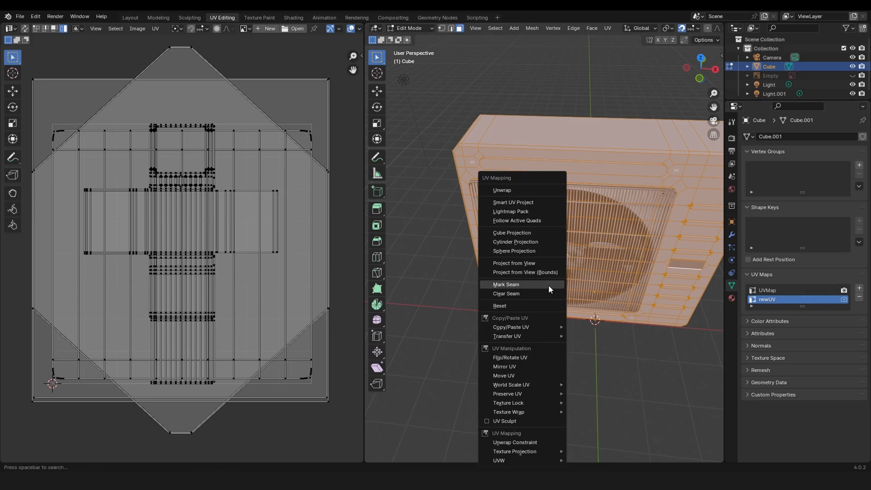
# Smart UV Project the AC unit onto newUV using the default settings
pyautogui.click(513, 201)
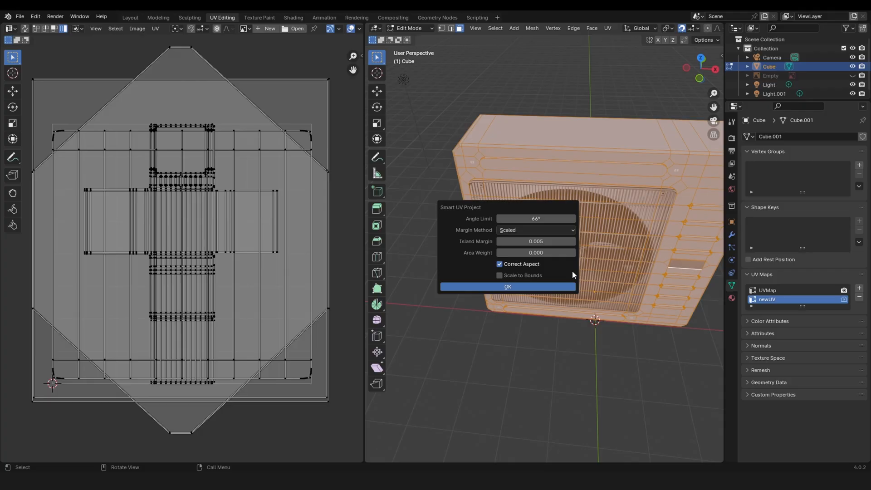
pyautogui.moveTo(536, 241)
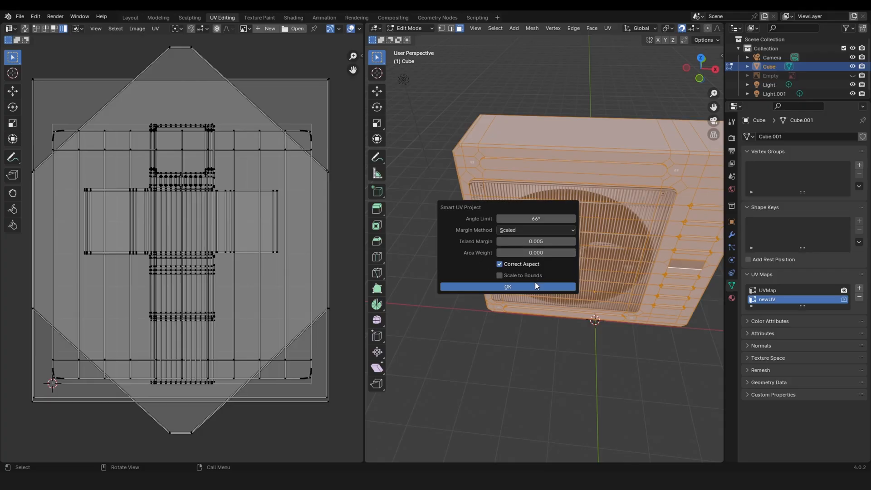
pyautogui.click(508, 286)
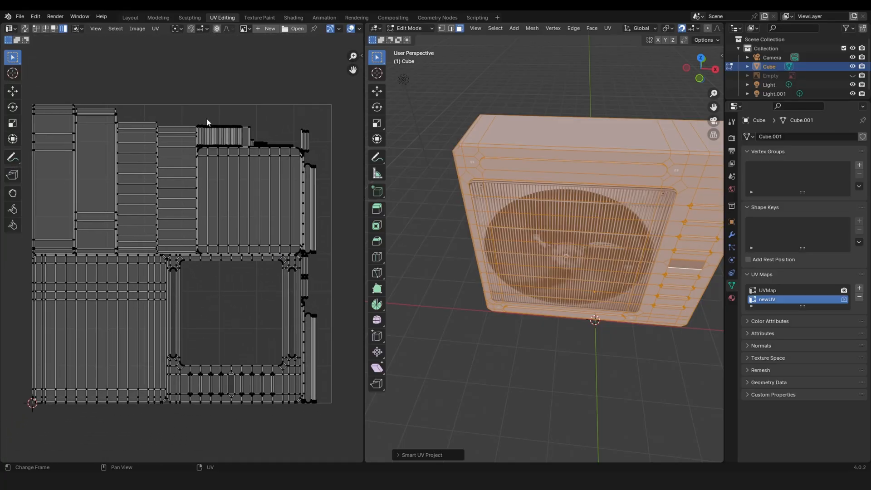
pyautogui.moveTo(301, 18)
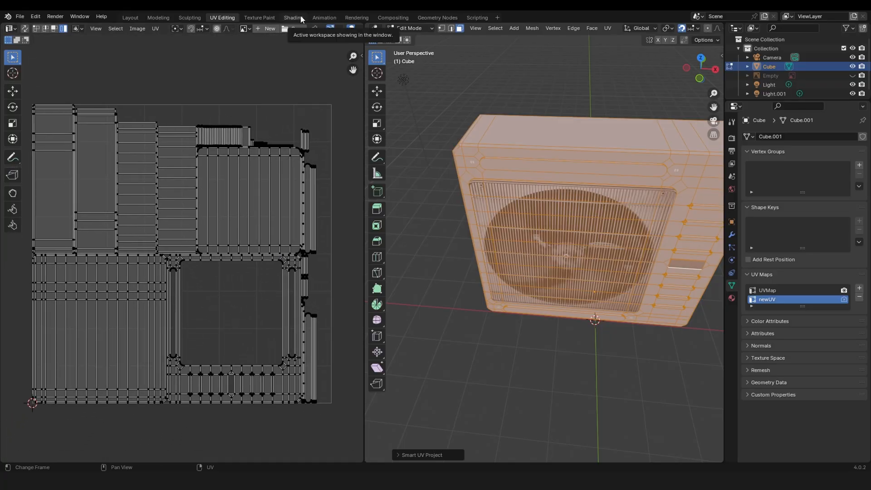
# In Shading with rendered view, add an empty Image Texture node to the AC material
pyautogui.click(293, 17)
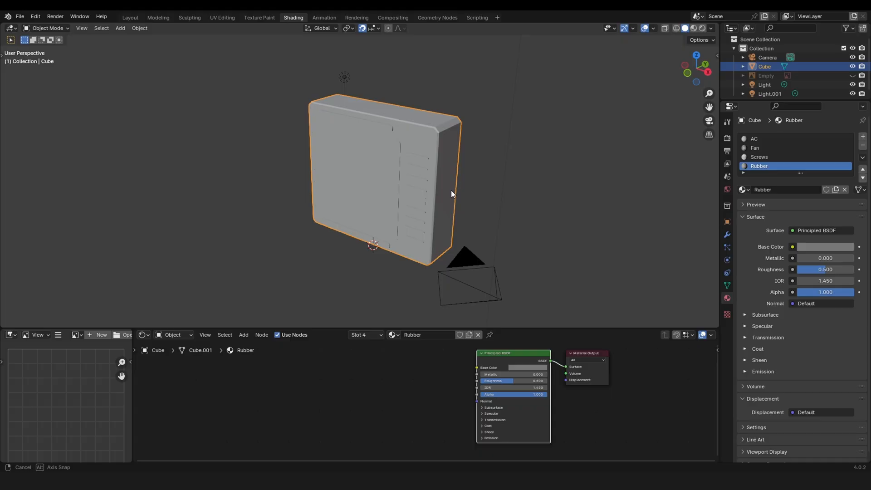
pyautogui.click(753, 139)
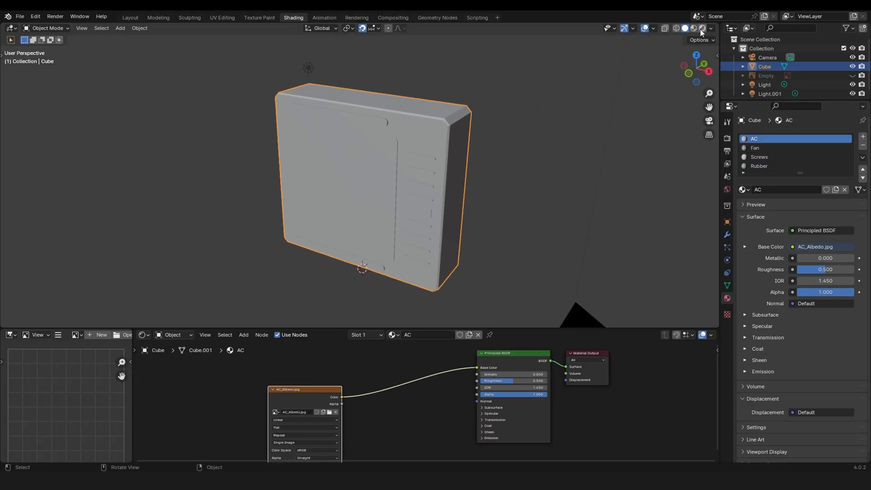
pyautogui.click(699, 29)
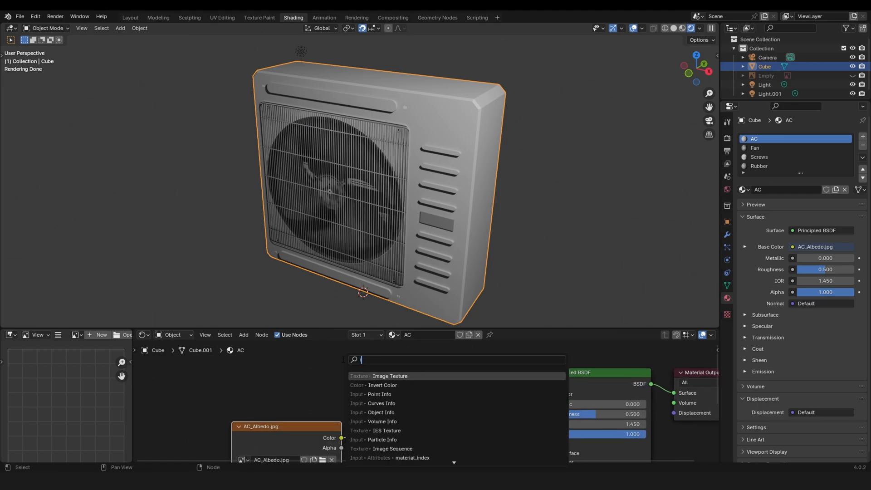
pyautogui.click(390, 376)
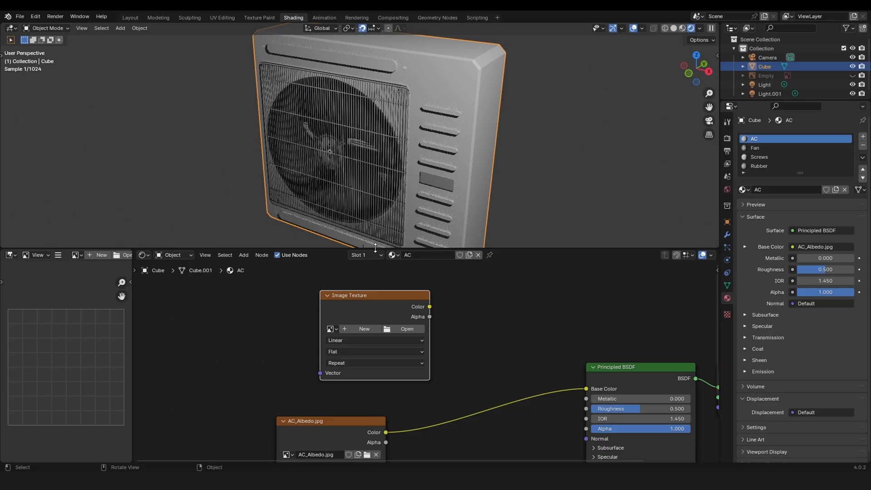
# Create a 4096 × 4096 image named AC_BaseColor with alpha turned off
pyautogui.click(365, 329)
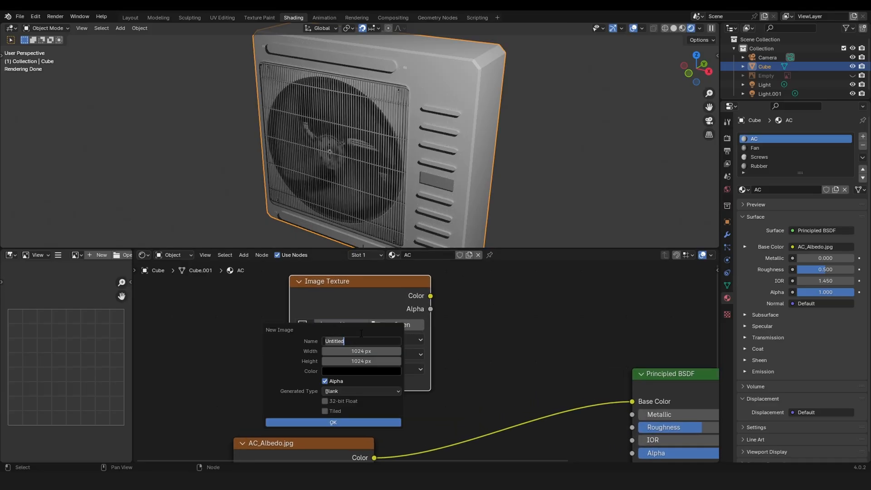
pyautogui.write('AC_BaseColor')
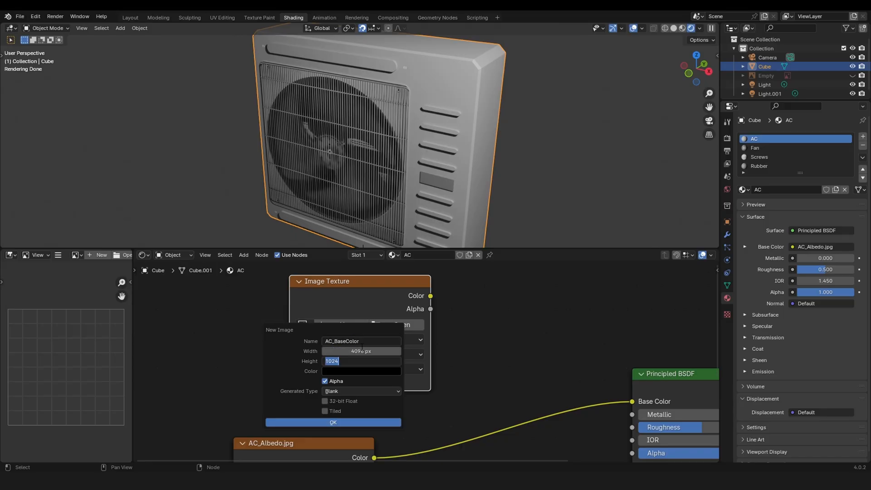
pyautogui.write('4096 px')
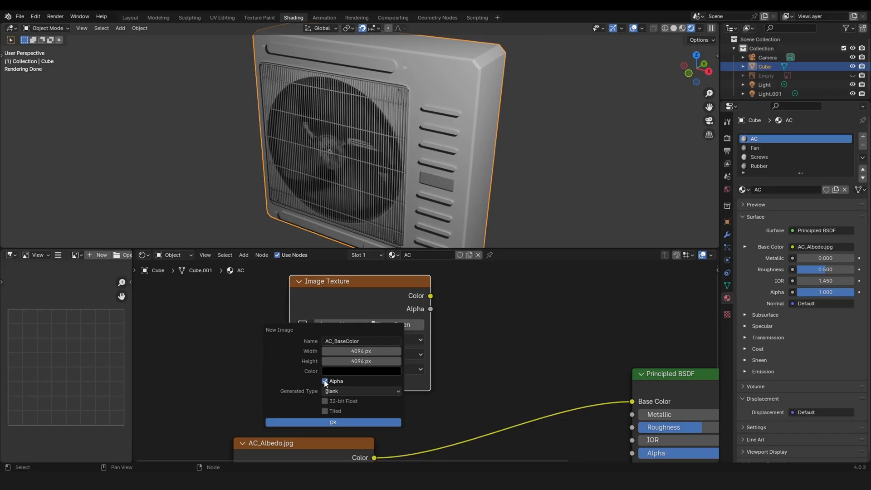
pyautogui.click(325, 381)
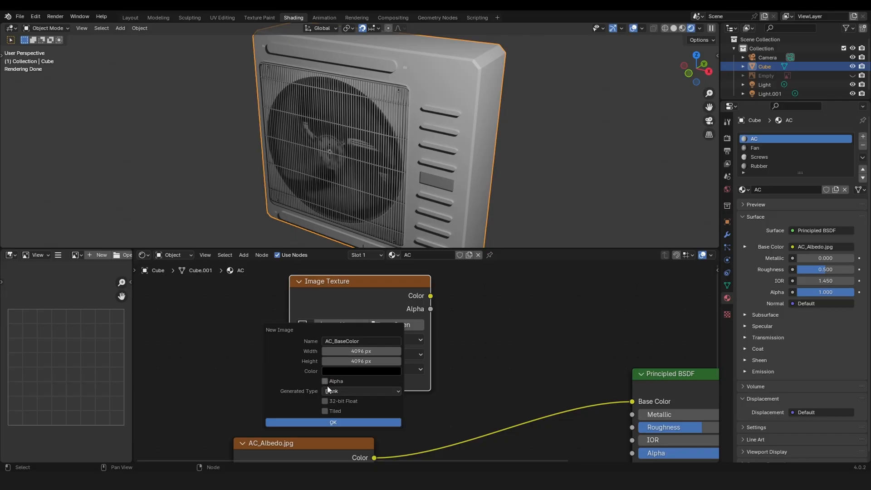
pyautogui.click(333, 421)
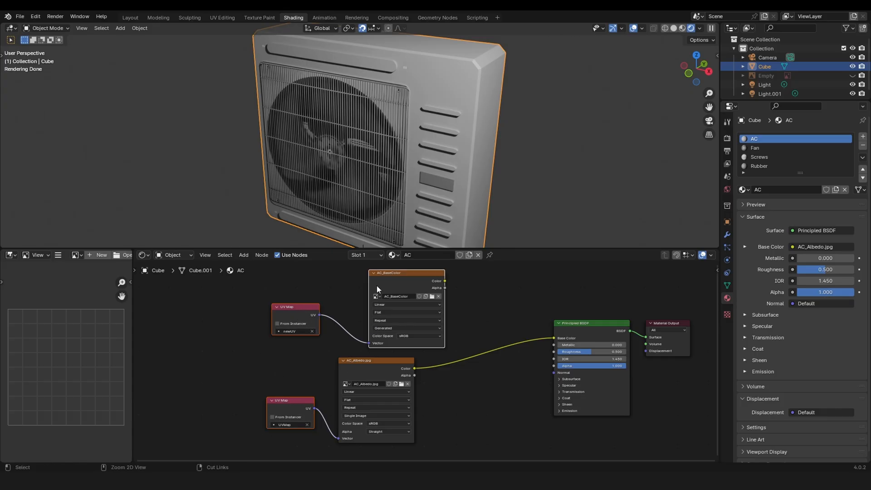
# Add the AC_BaseColor image node with a newUV map node to Fan, Screws and Rubber
pyautogui.click(754, 147)
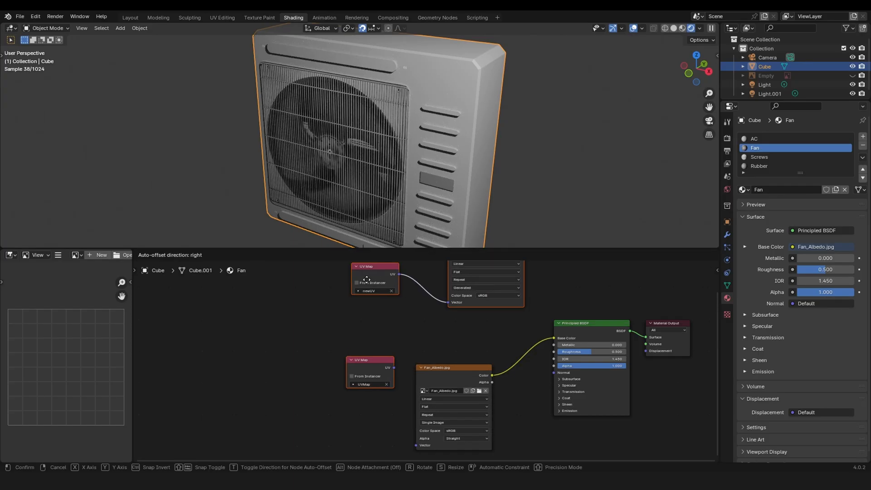
pyautogui.click(759, 156)
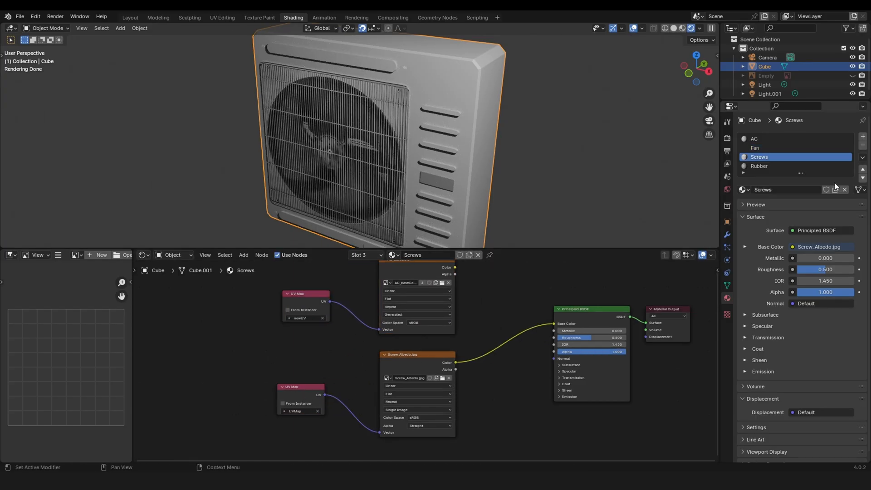
pyautogui.click(759, 166)
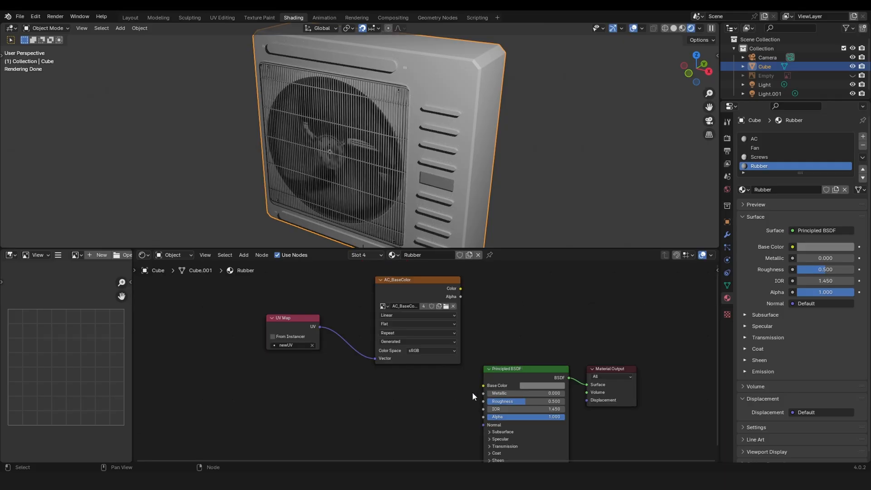
pyautogui.moveTo(339, 411)
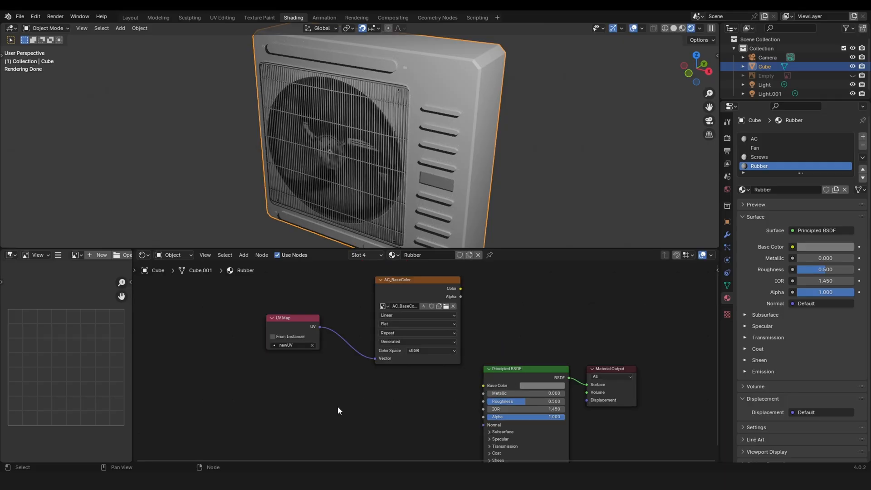
pyautogui.click(759, 157)
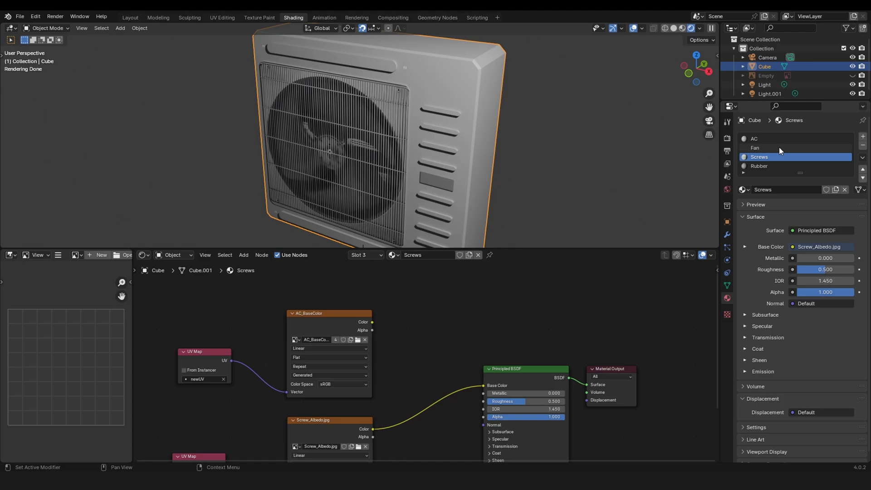
pyautogui.click(754, 138)
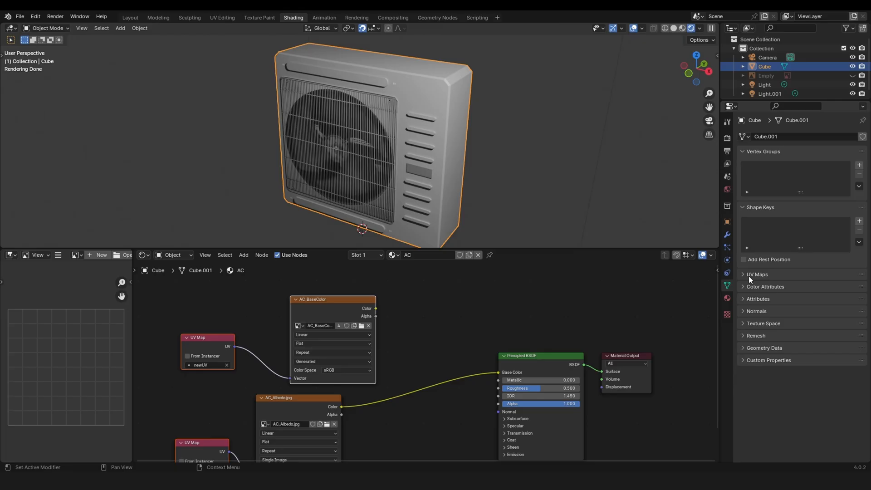
# Confirm newUV is the active UV map and review the Screws material's AC_BaseColor node
pyautogui.click(743, 274)
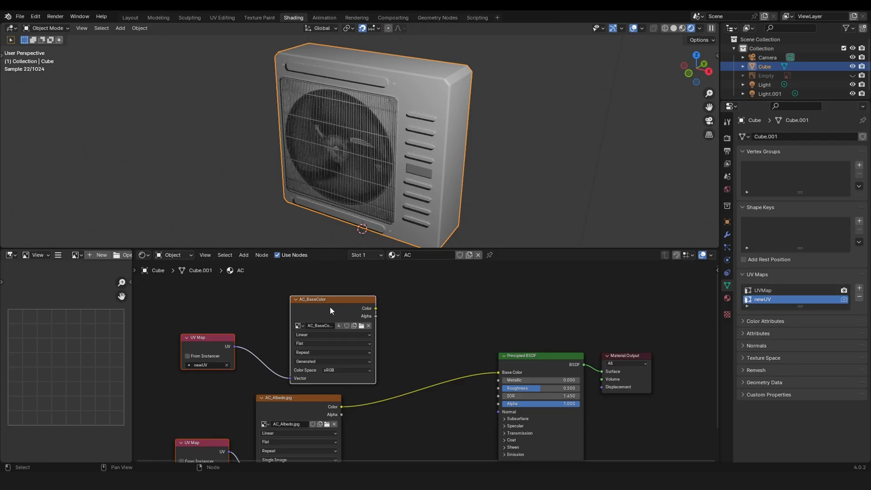
pyautogui.click(727, 298)
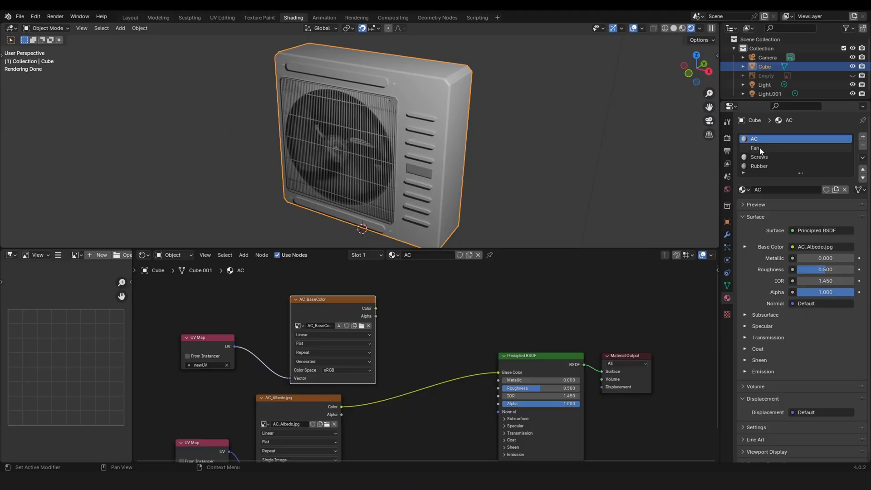
pyautogui.click(759, 156)
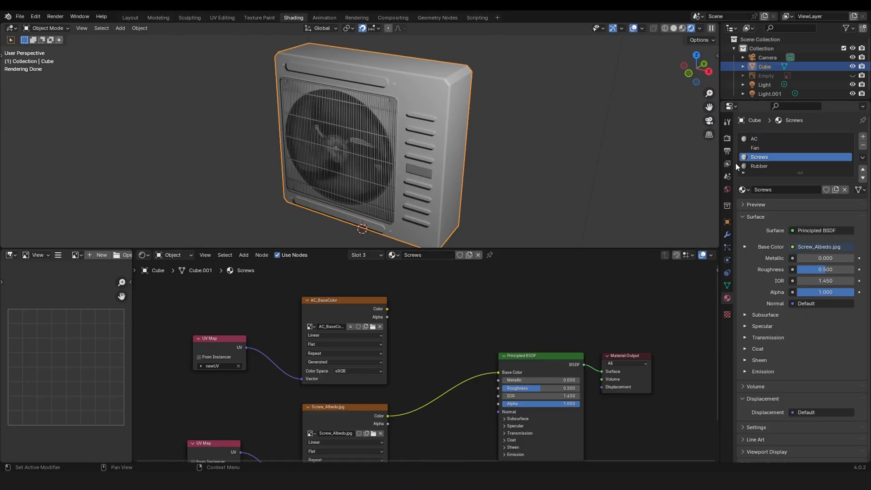
pyautogui.click(759, 166)
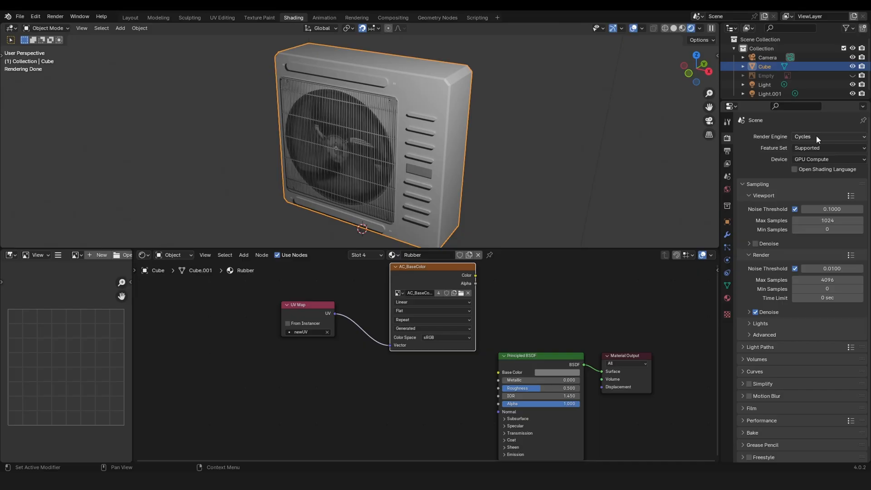
pyautogui.moveTo(749, 335)
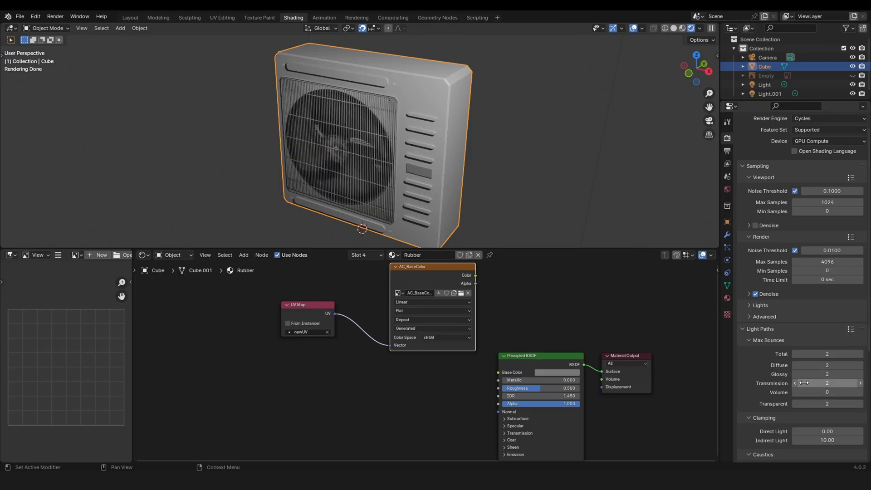
pyautogui.moveTo(850, 382)
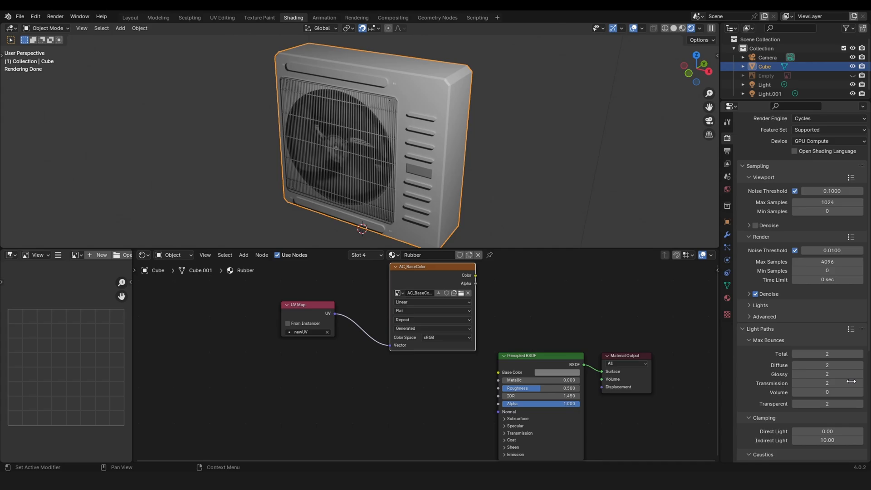
pyautogui.moveTo(451, 222)
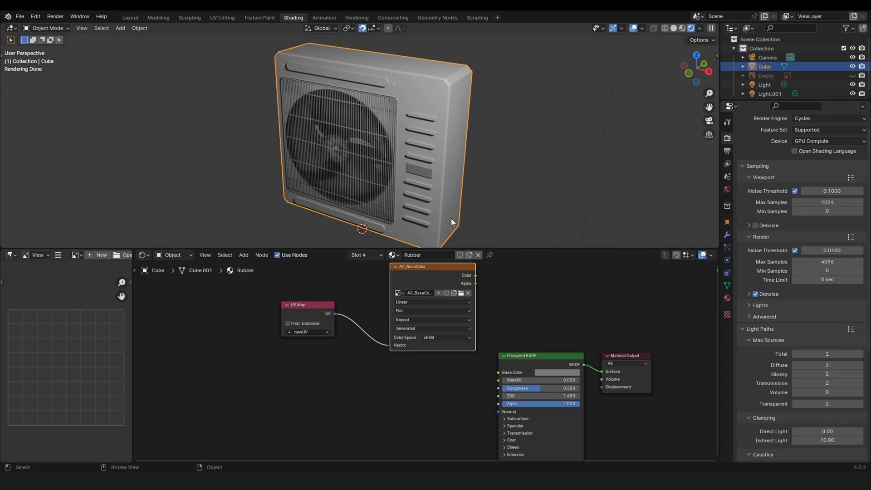
pyautogui.moveTo(636, 191)
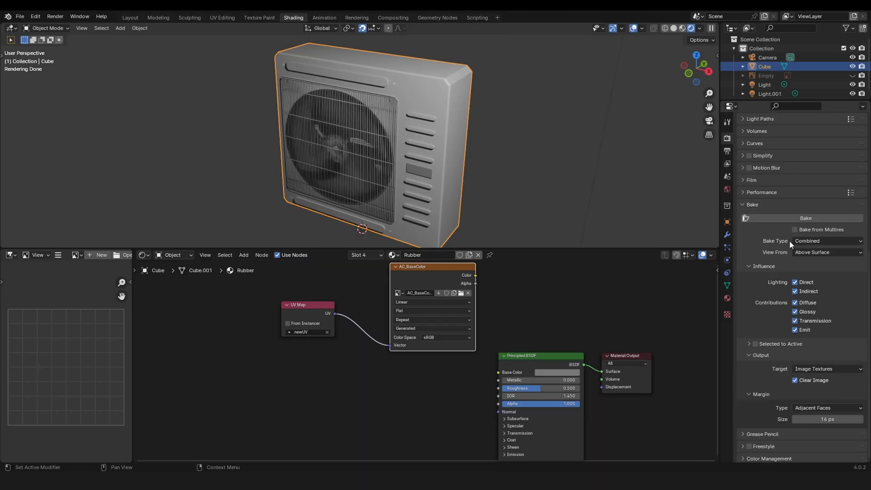
# Set the bake to Diffuse, color only without Direct or Indirect, with a 2000 px margin
pyautogui.click(827, 241)
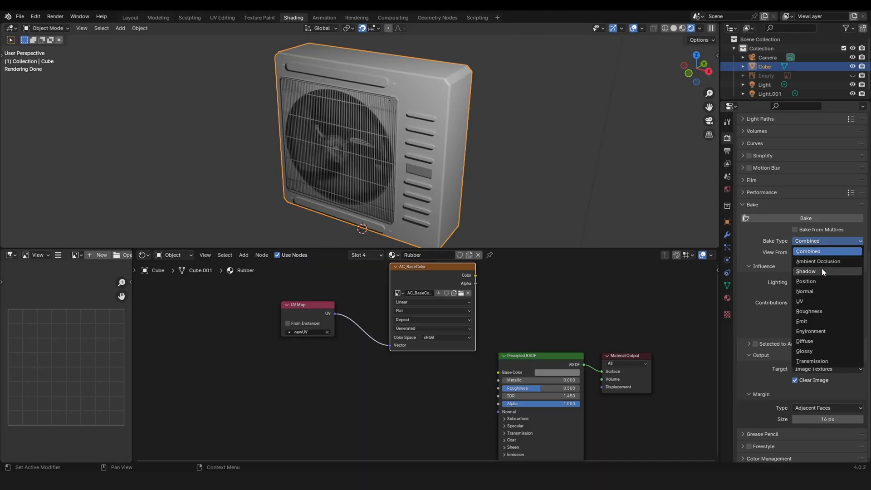
pyautogui.click(804, 341)
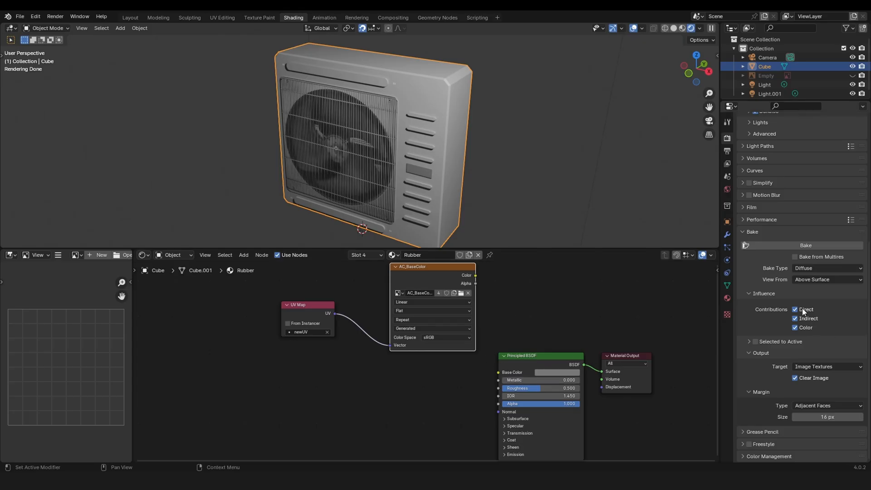
pyautogui.click(795, 309)
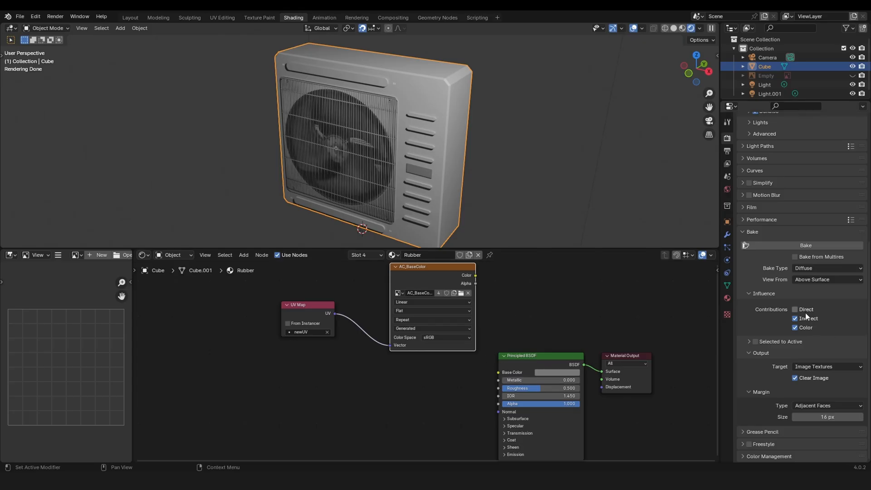
pyautogui.click(795, 318)
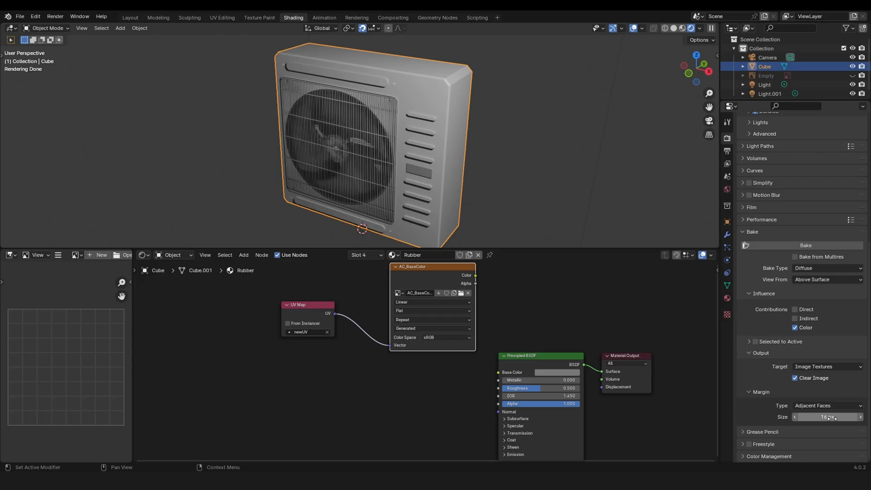
pyautogui.write('200')
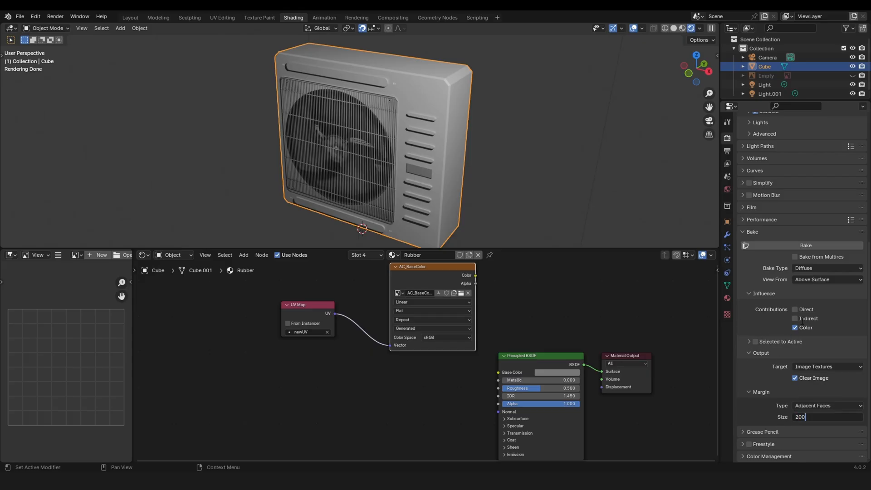
pyautogui.press('Return')
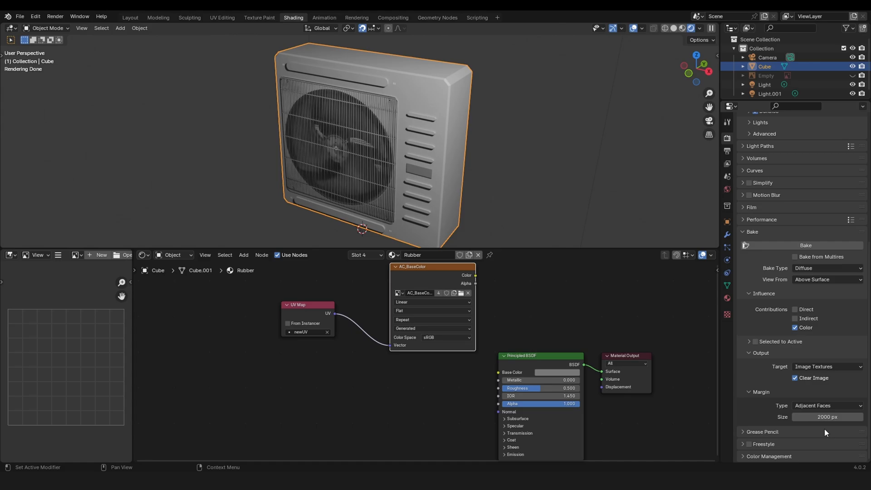
pyautogui.moveTo(133, 304)
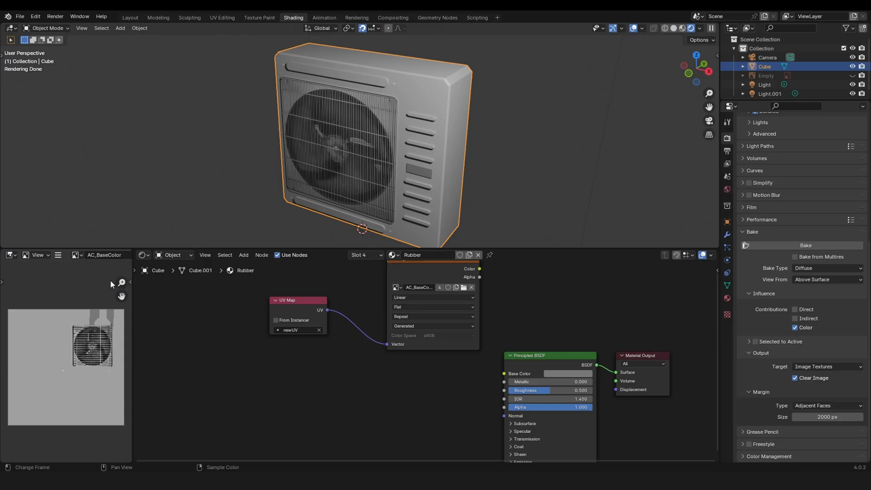
# Bake the diffuse color into the AC_BaseColor image
pyautogui.click(58, 255)
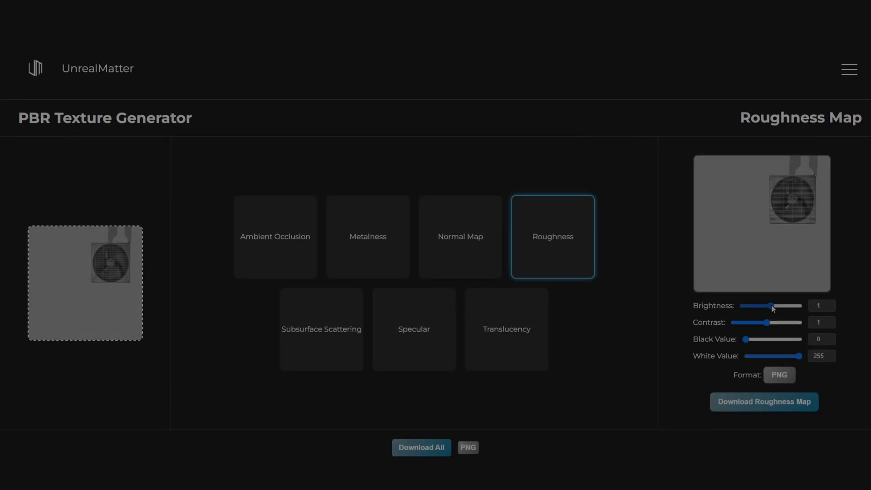
# Adjust the Brightness slider of the roughness map preview
pyautogui.moveTo(771, 307); pyautogui.dragTo(762, 306)
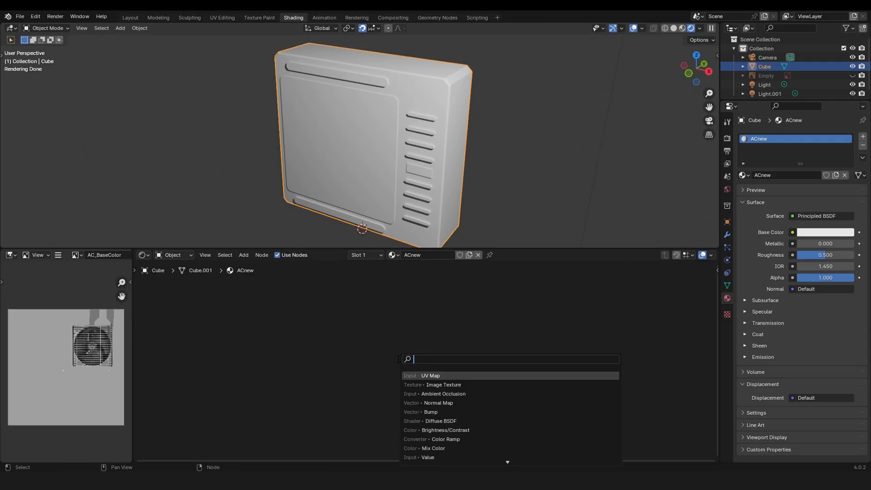
# Add an Image Texture node to ACnew holding the baked AC_BaseColor image
pyautogui.click(444, 385)
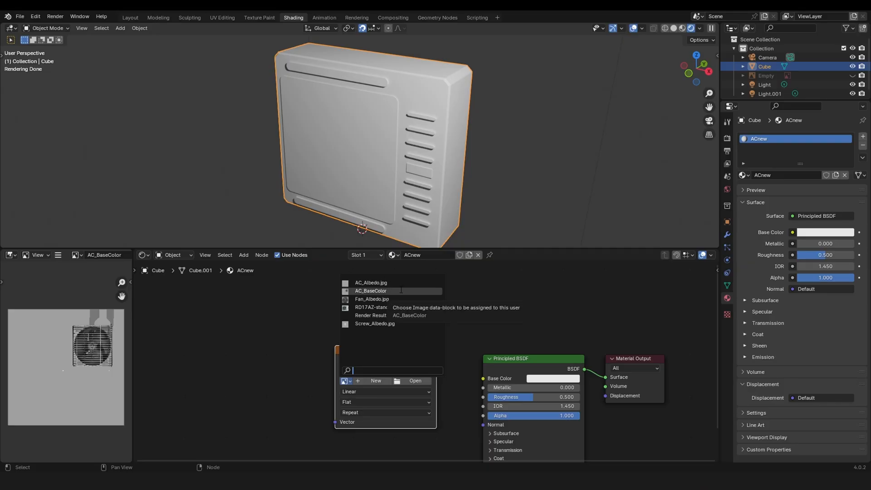
pyautogui.click(370, 291)
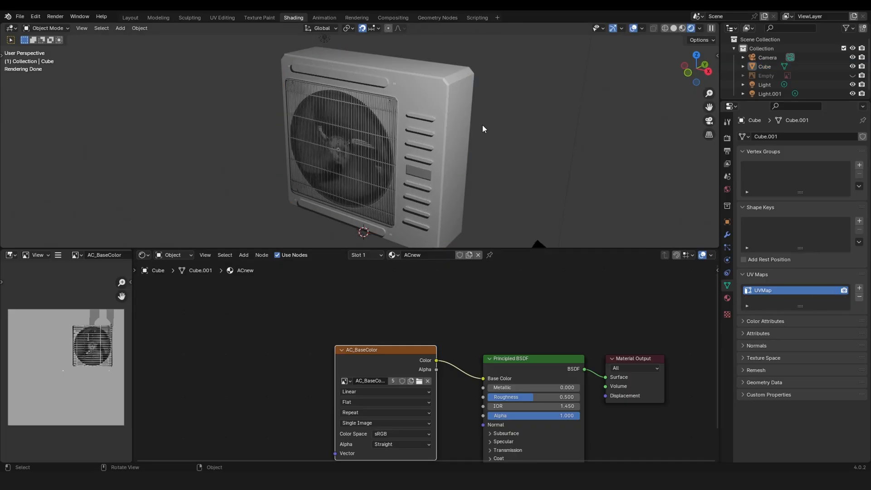
# Orbit the view around the AC unit to check the baked AC_BaseColor texture
pyautogui.moveTo(385, 350); pyautogui.dragTo(218, 348)
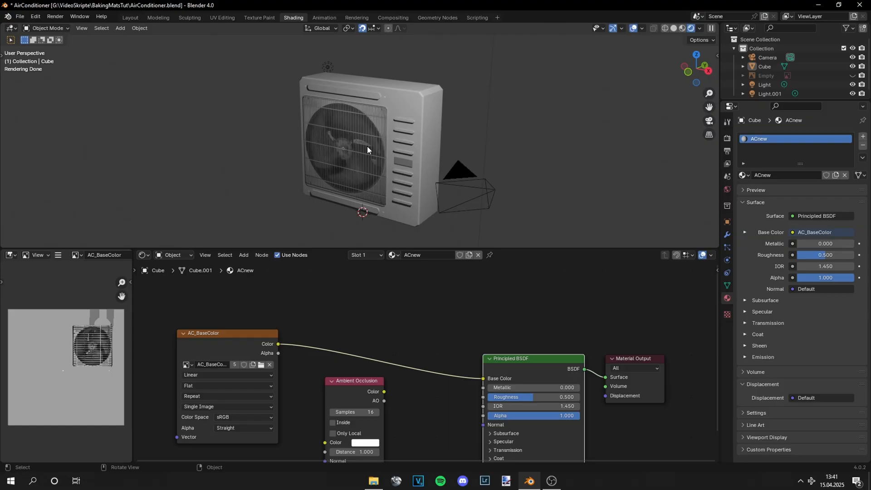
pyautogui.moveTo(391, 336)
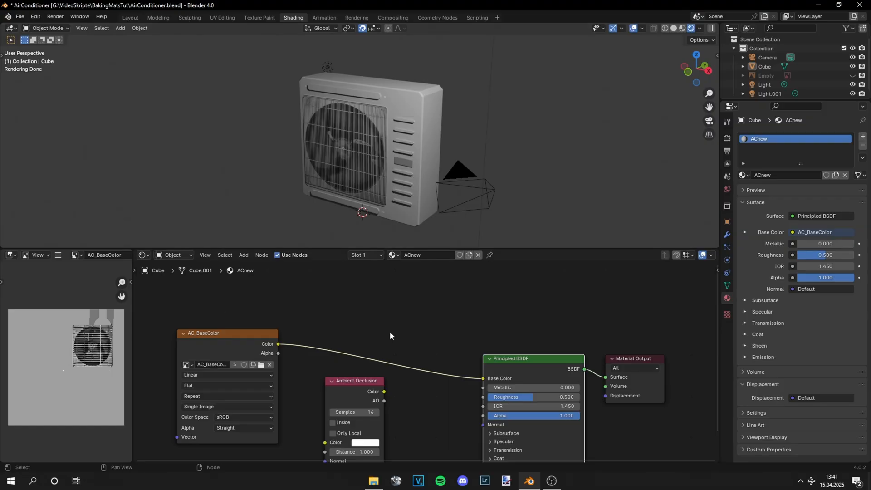